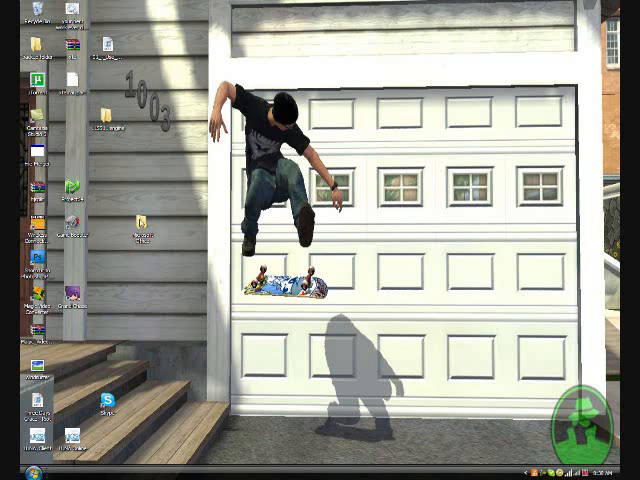
mouse_move(141, 222)
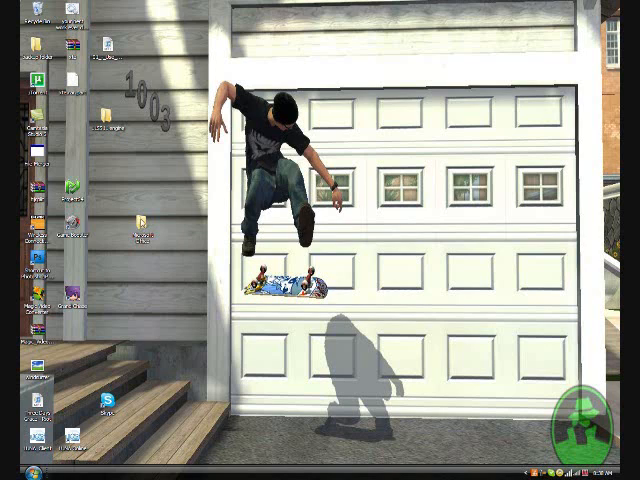
Open the Microsoft Office folder listing the Office 2007 program shortcuts.
click(140, 222)
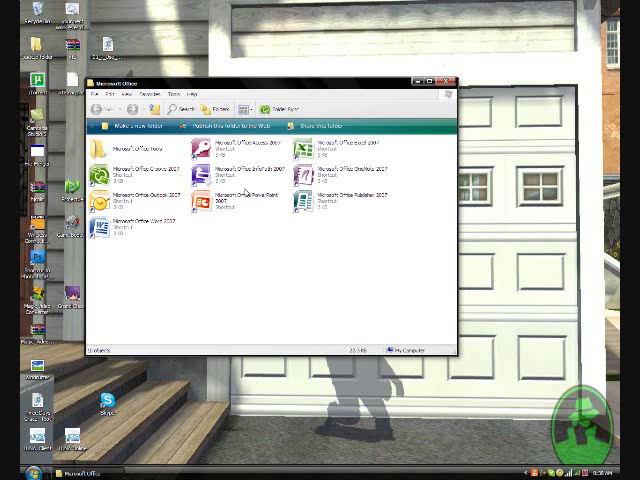
mouse_move(400, 110)
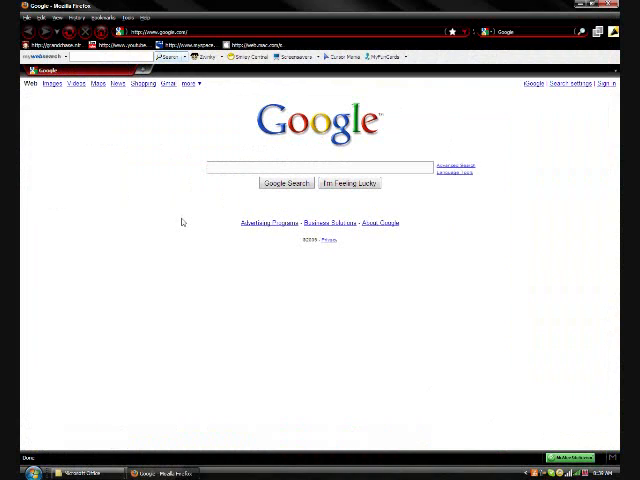
mouse_move(263, 98)
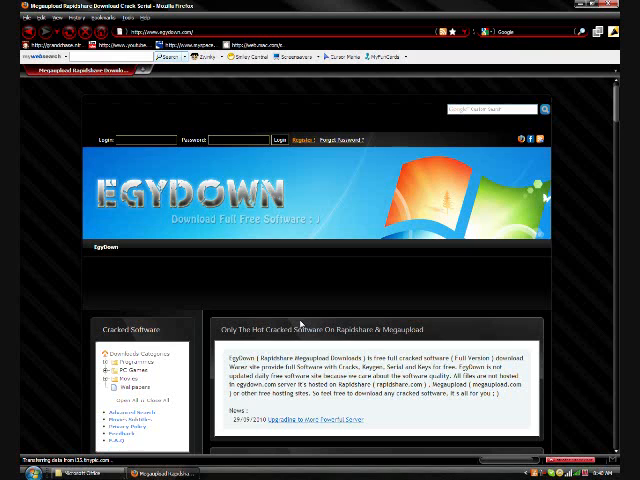
Scroll down the EgyDown home page toward the Utilities / Office category link.
scroll(down, 3)
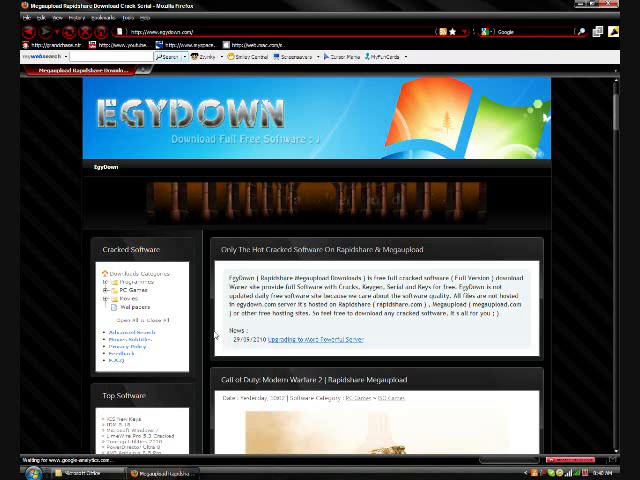
scroll(down, 3)
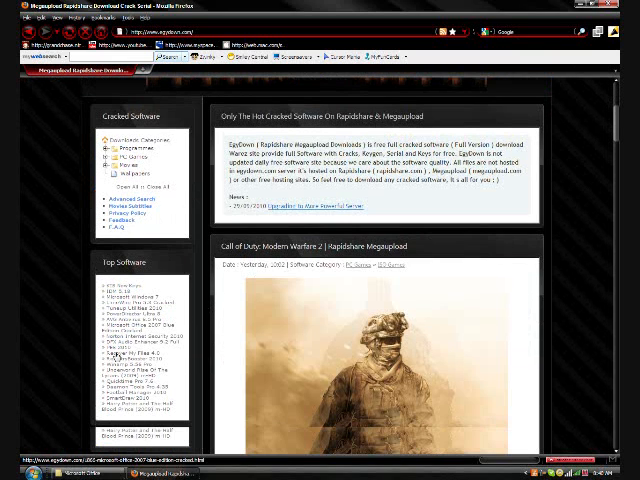
scroll(down, 3)
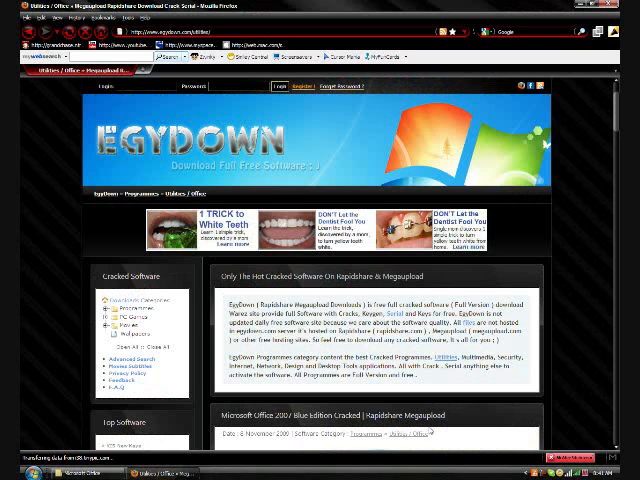
Scroll down to the Microsoft Office 2007 Blue Edition Cracked post and its screenshots.
scroll(down, 3)
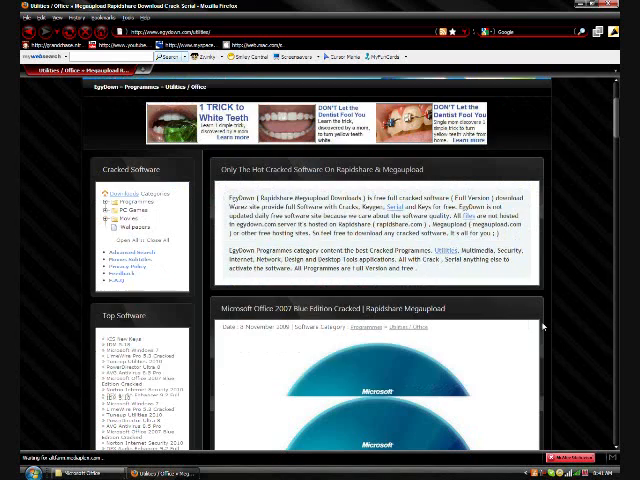
scroll(down, 3)
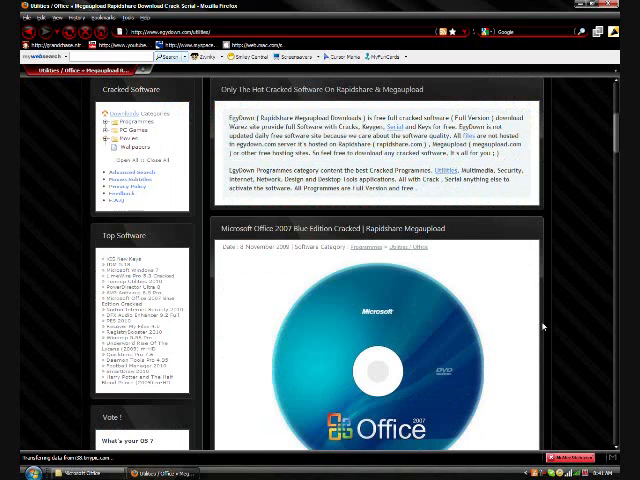
scroll(down, 3)
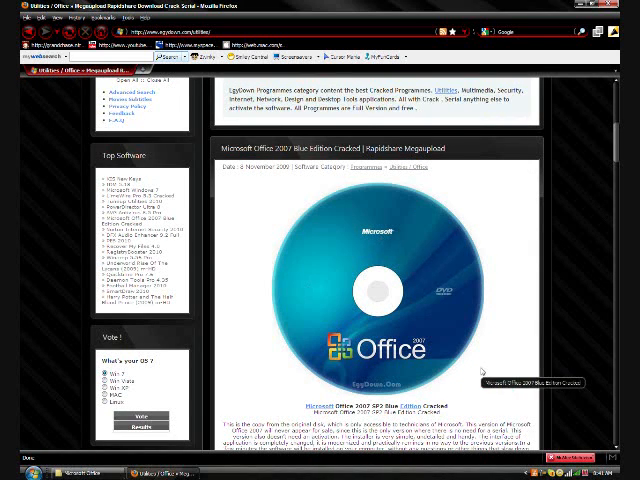
scroll(down, 3)
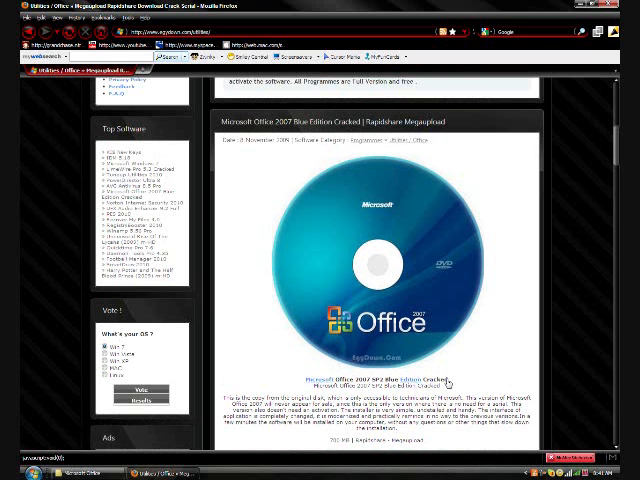
scroll(down, 3)
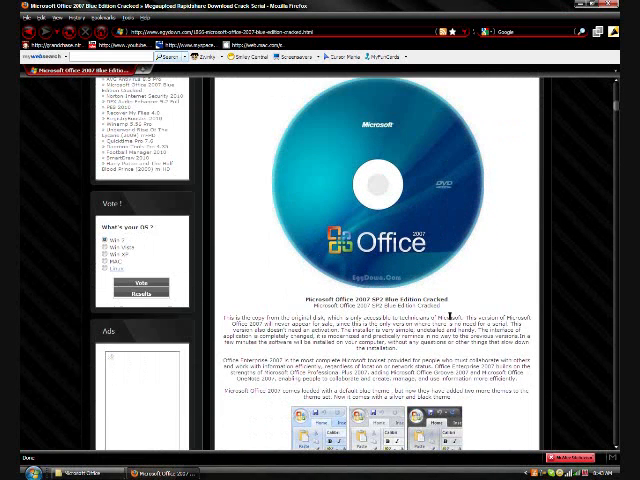
Scroll the post down to the 'Include:' list of Office programs.
scroll(down, 3)
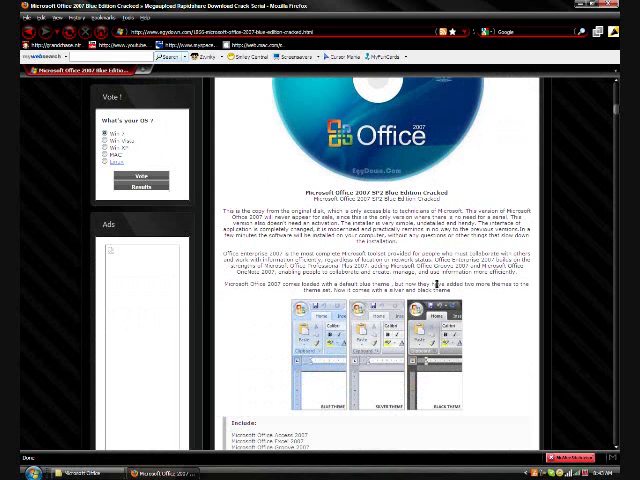
scroll(down, 3)
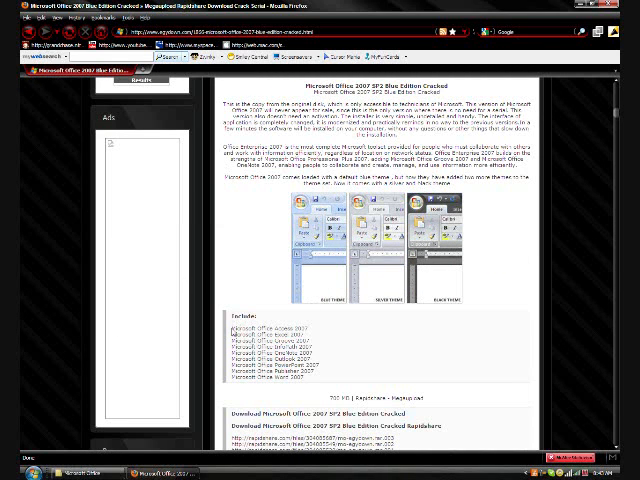
mouse_move(227, 330)
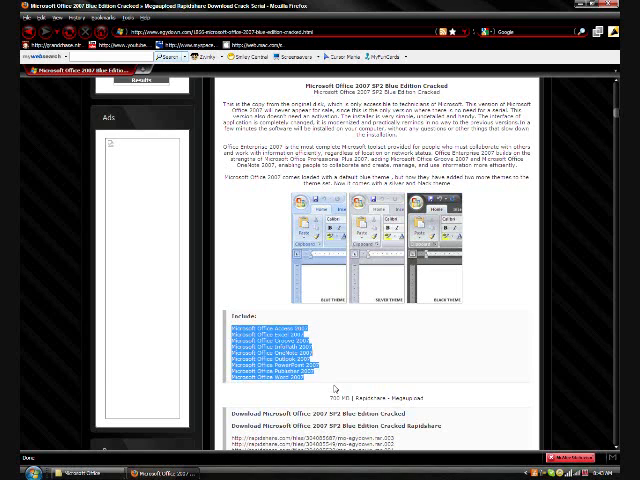
Scroll down to the Rapidshare and Megaupload download links section.
scroll(down, 3)
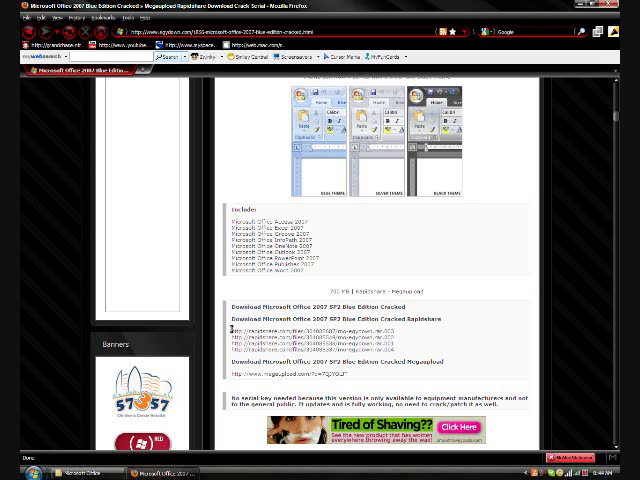
Highlight the megaupload.com URL under the Megaupload heading.
drag(235, 329, 400, 355)
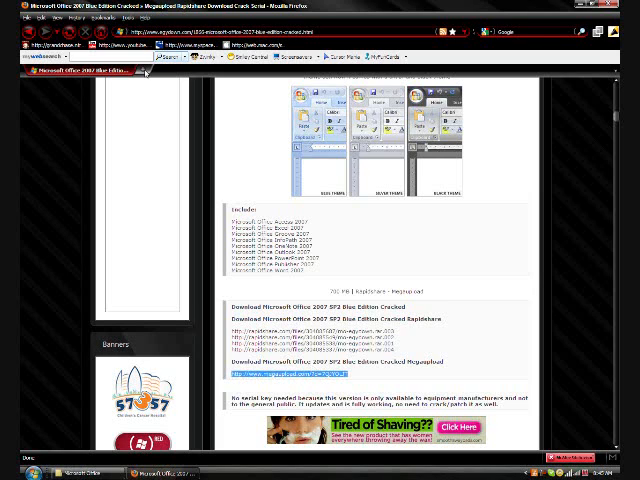
mouse_move(145, 70)
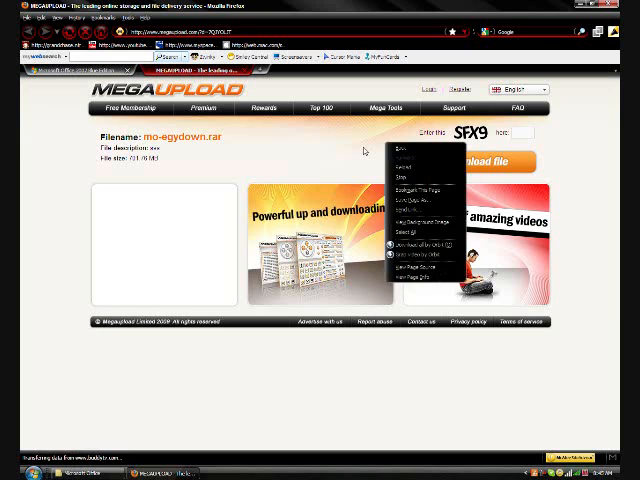
Dismiss the context menu to return to the EgyDown post's download links.
click(363, 151)
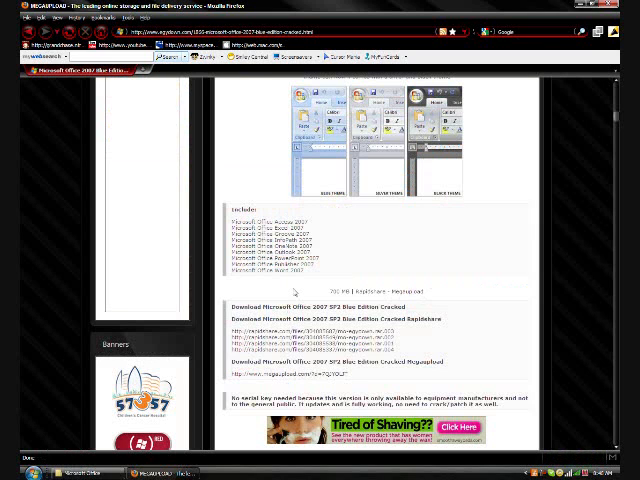
Scroll past the download links and back up to the Office 2007 disc image.
scroll(down, 3)
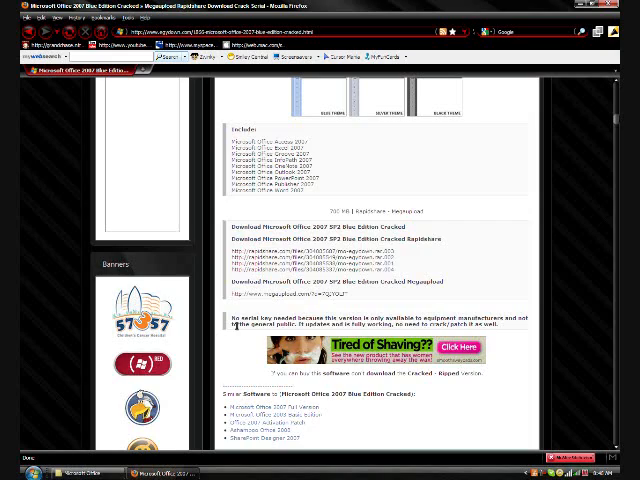
scroll(up, 3)
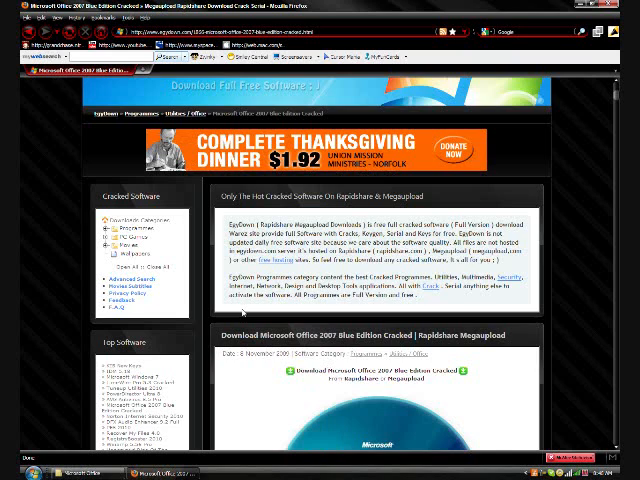
scroll(down, 3)
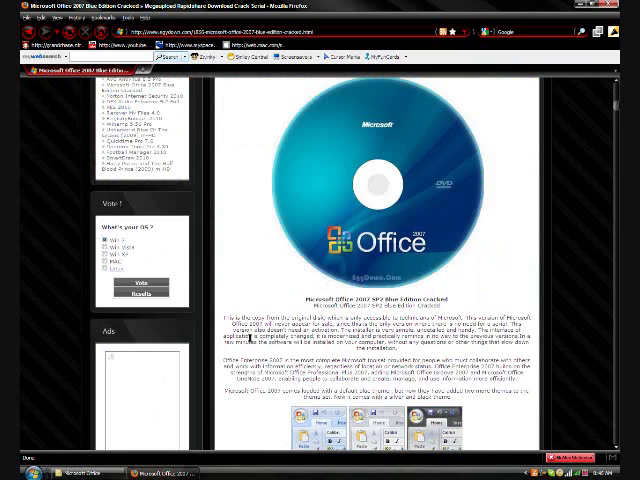